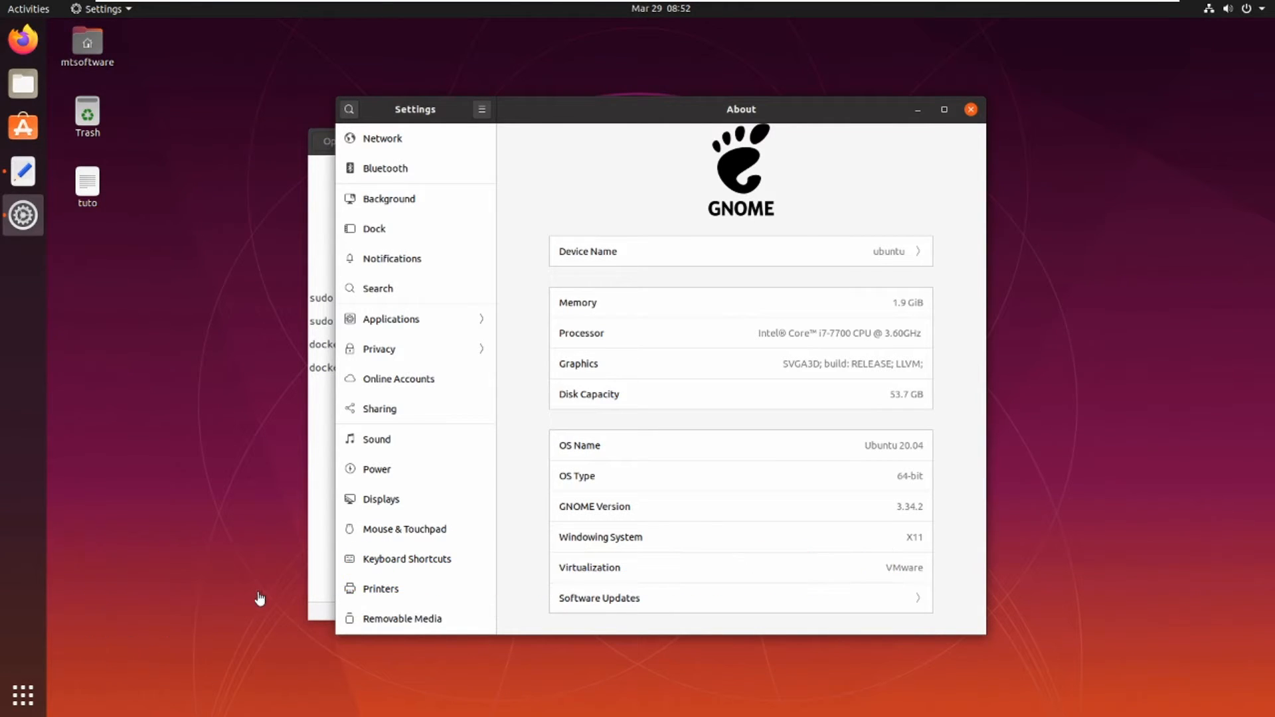
mouse_move(926, 131)
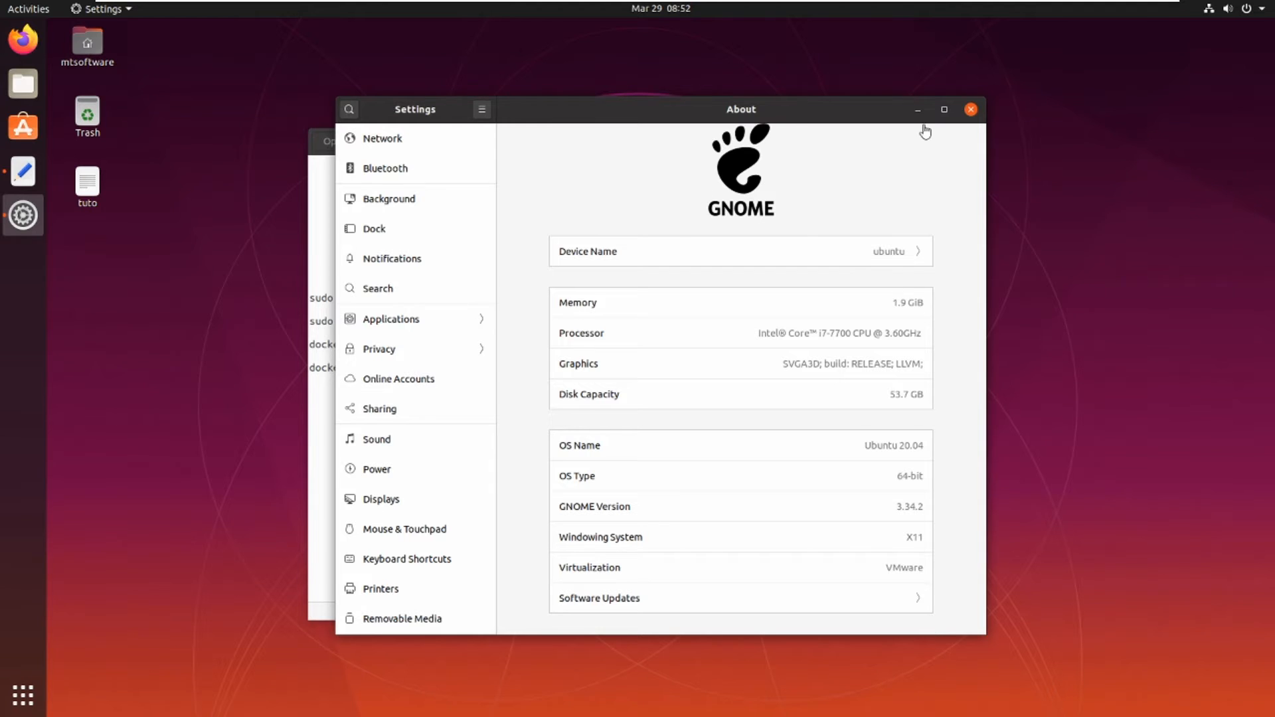
Close the About window and select the 'sudo apt install docker.io' line in the notes.
left_click(969, 109)
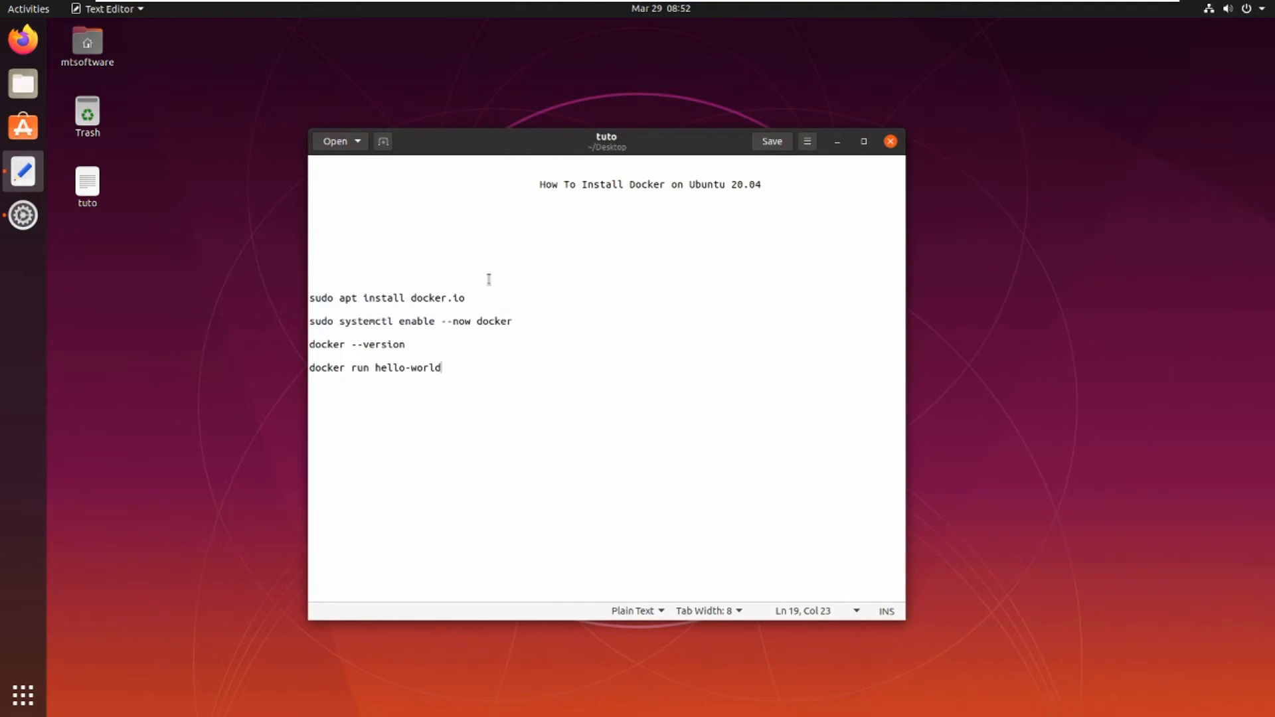
triple_click(387, 298)
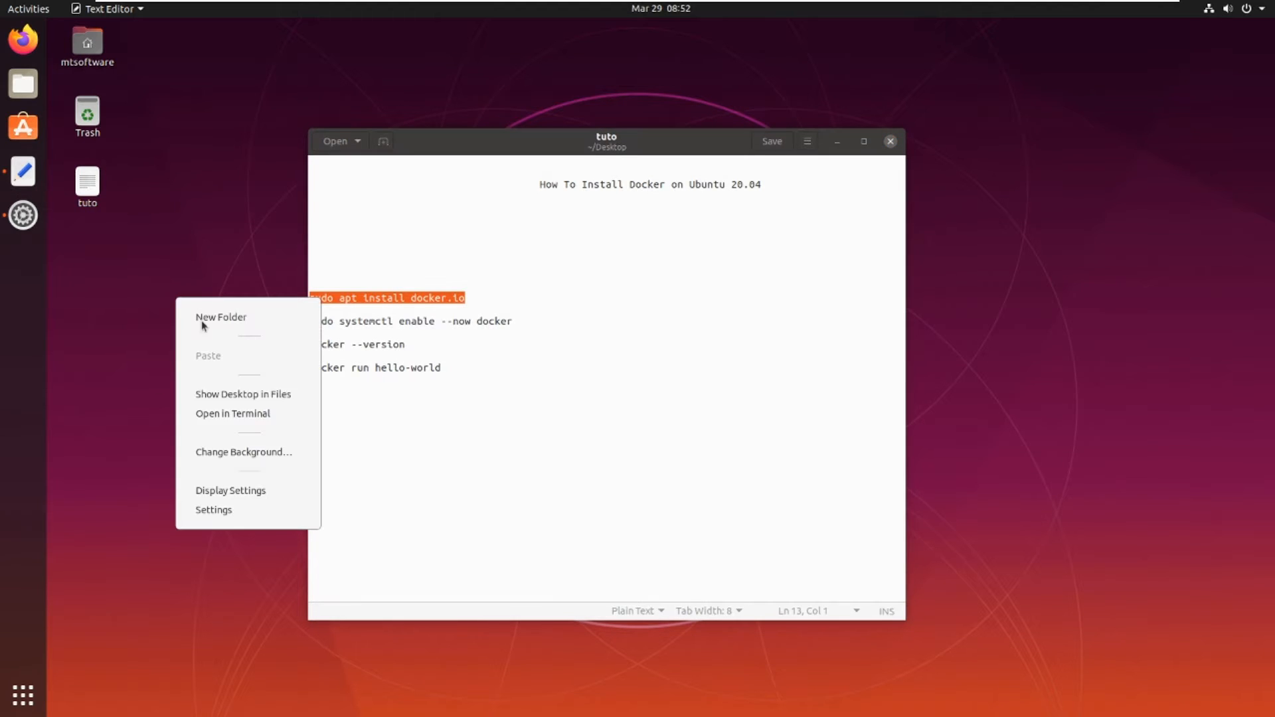
Install docker.io via 'sudo apt install docker.io' in a terminal opened from the Desktop.
left_click(232, 413)
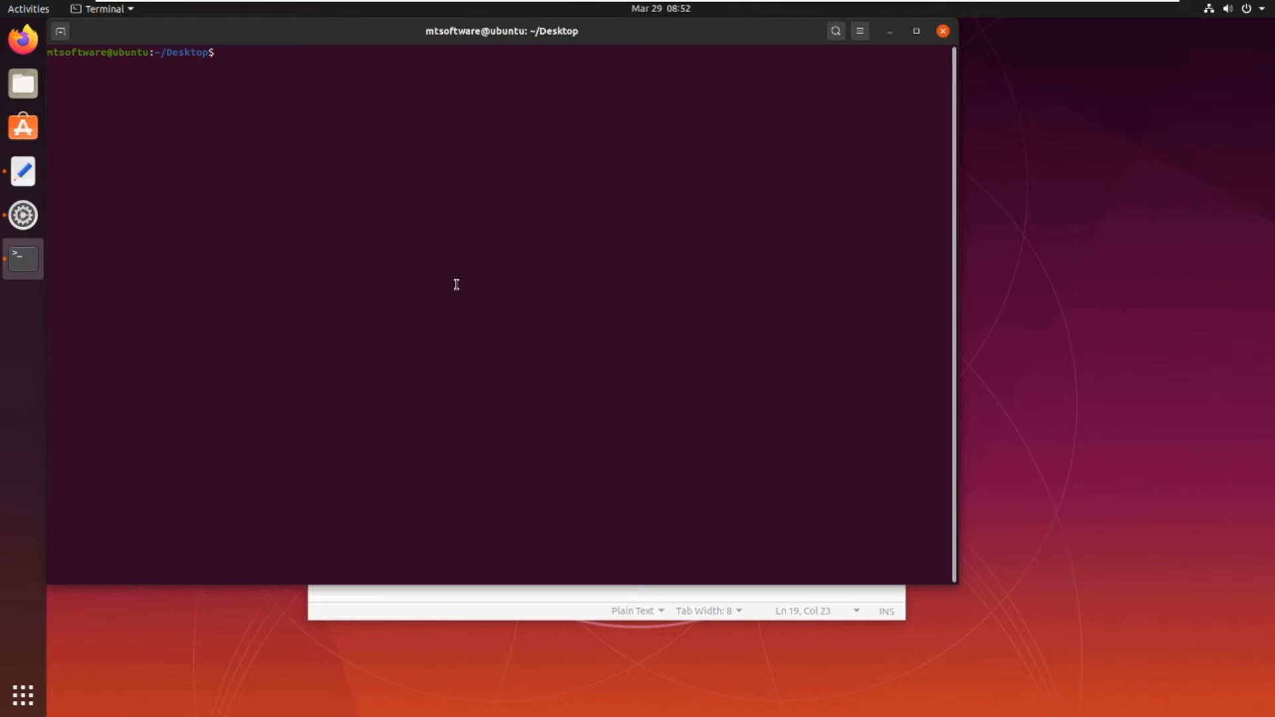
type("sudo apt install docker.io")
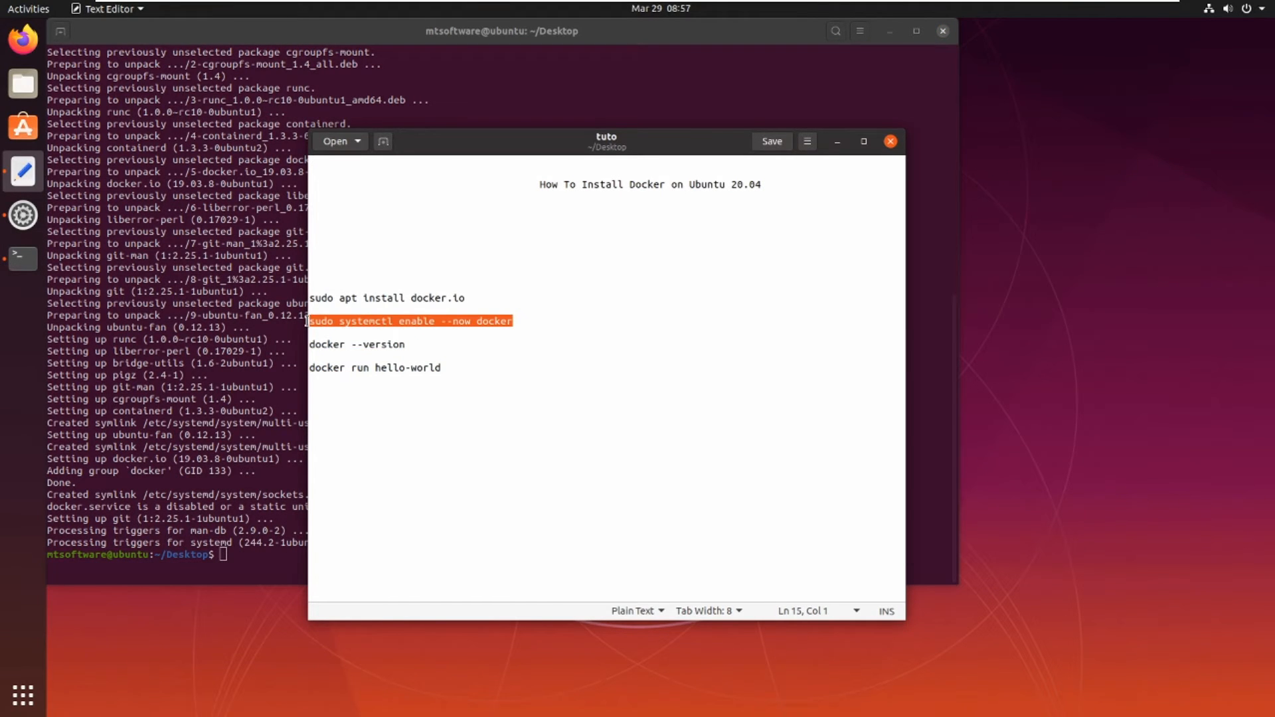
Paste and run the copied systemctl enable command, then clear the terminal.
right_click(265, 574)
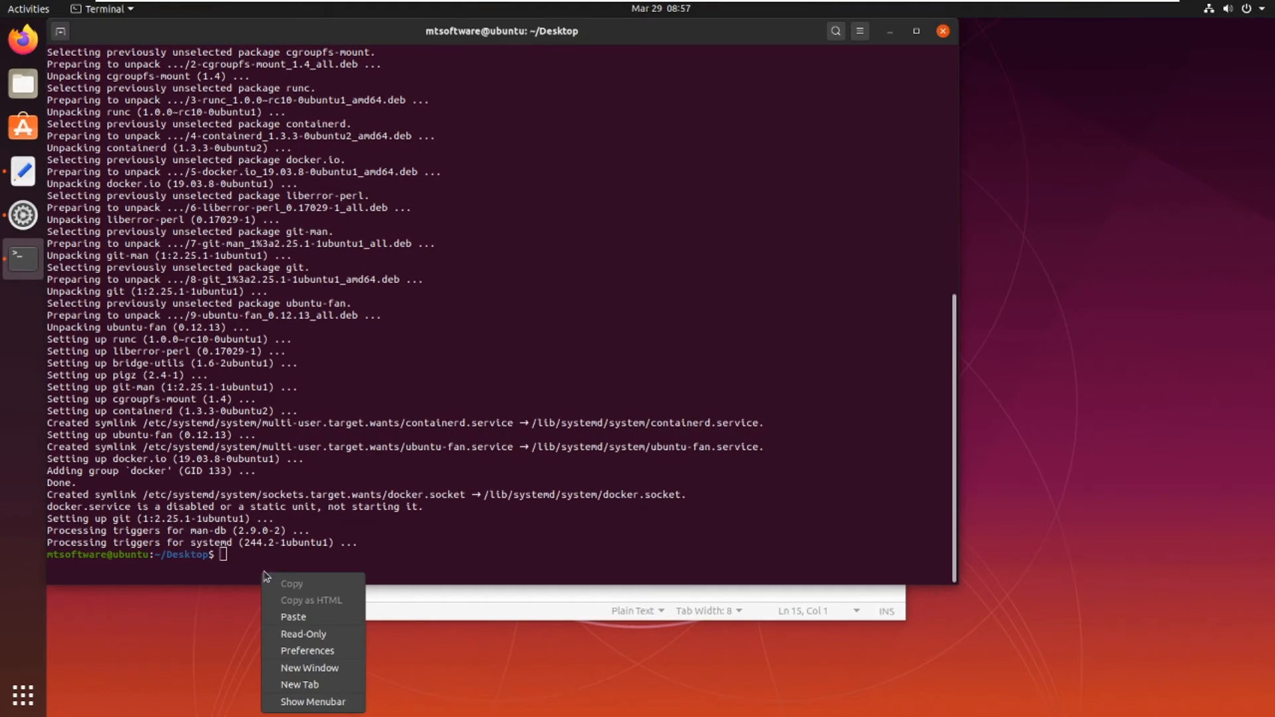
mouse_move(293, 618)
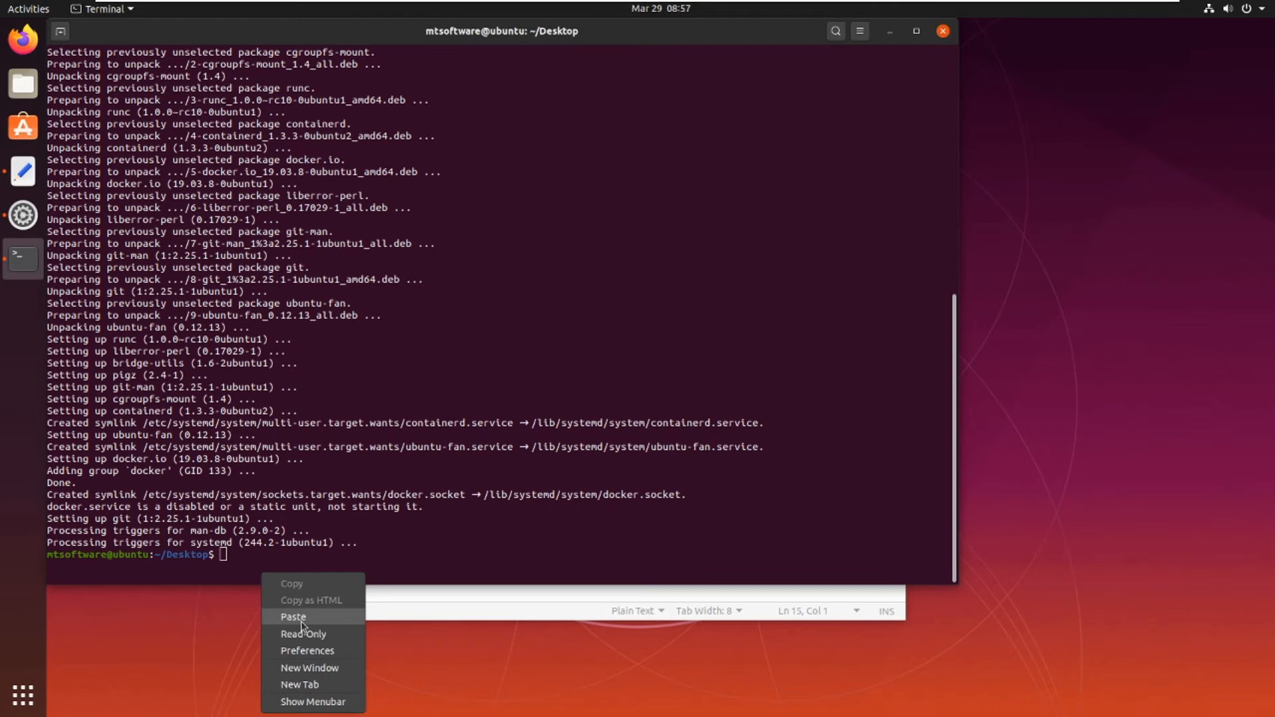
left_click(292, 617)
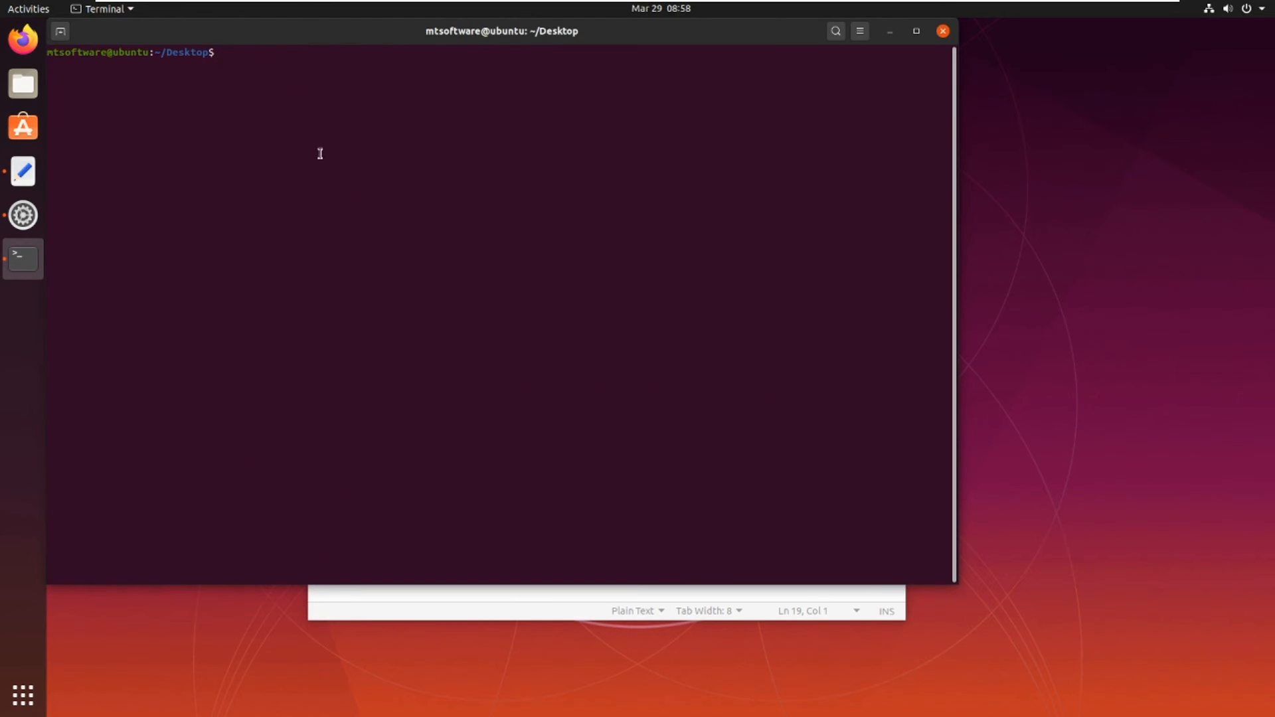
Run 'docker run hello-world' with sudo to print 'Hello from Docker!'.
type("docker run hello-world")
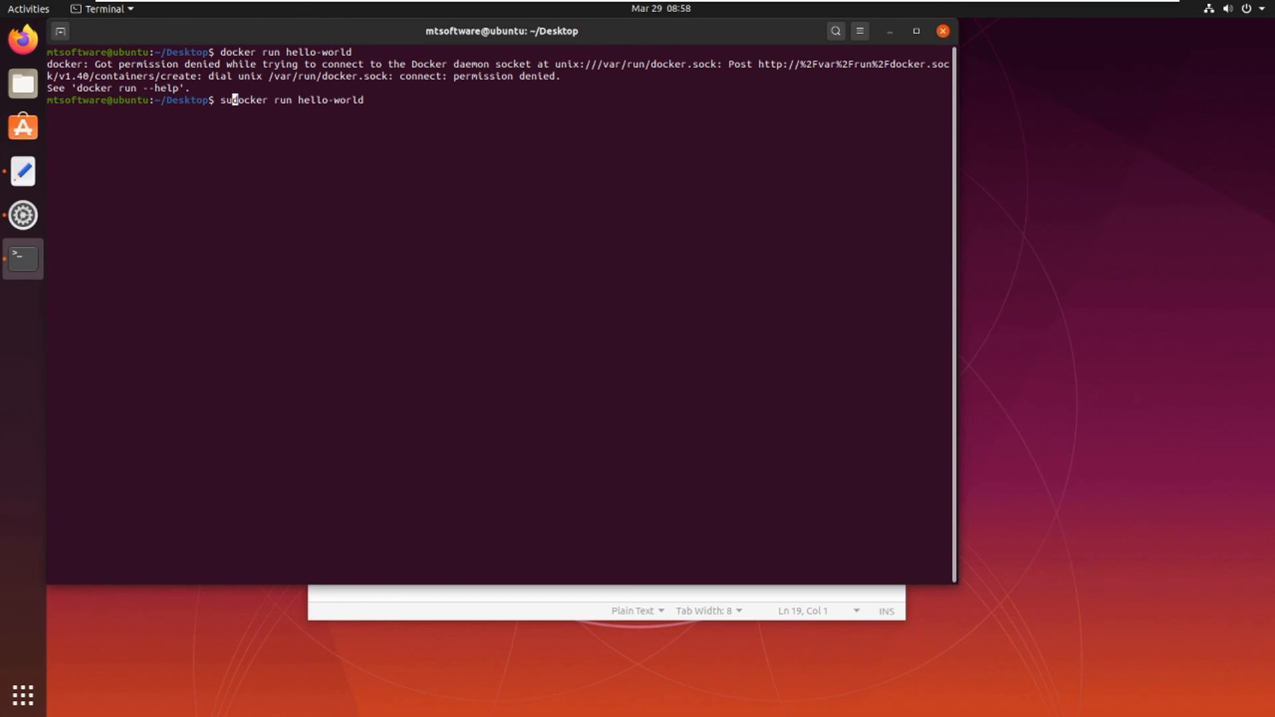
type("do ")
key("Return")
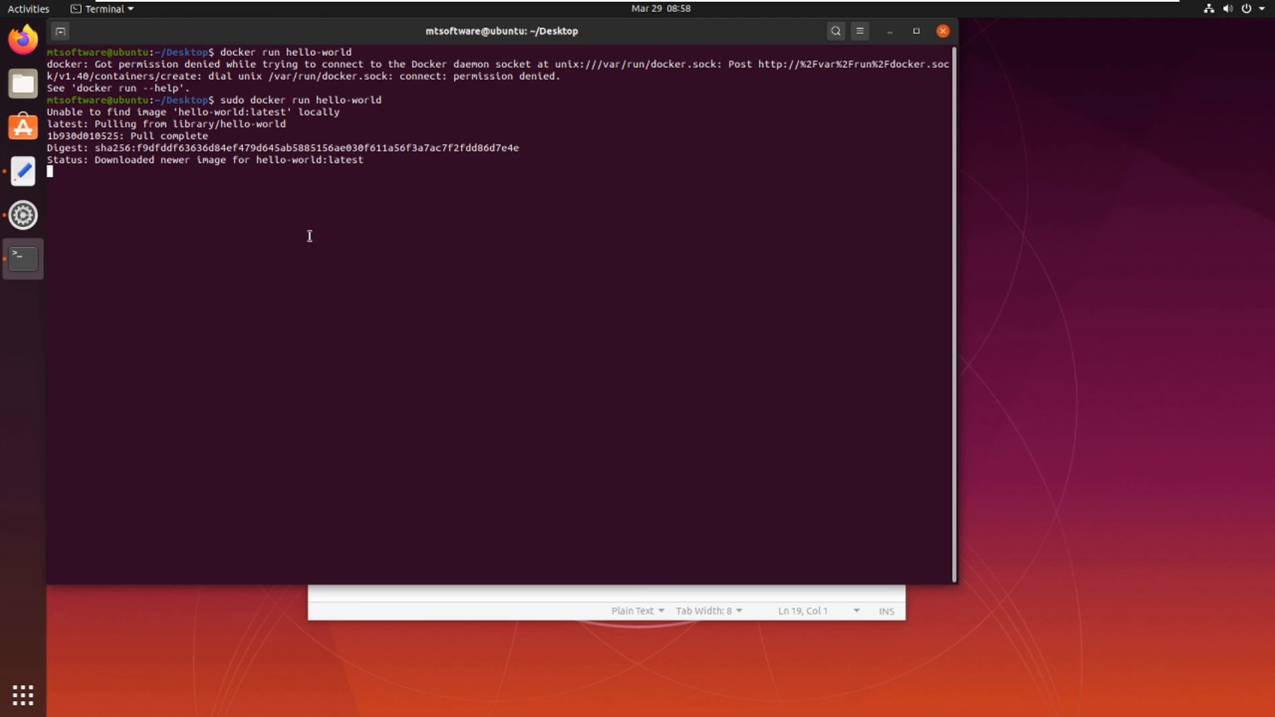
key("Return")
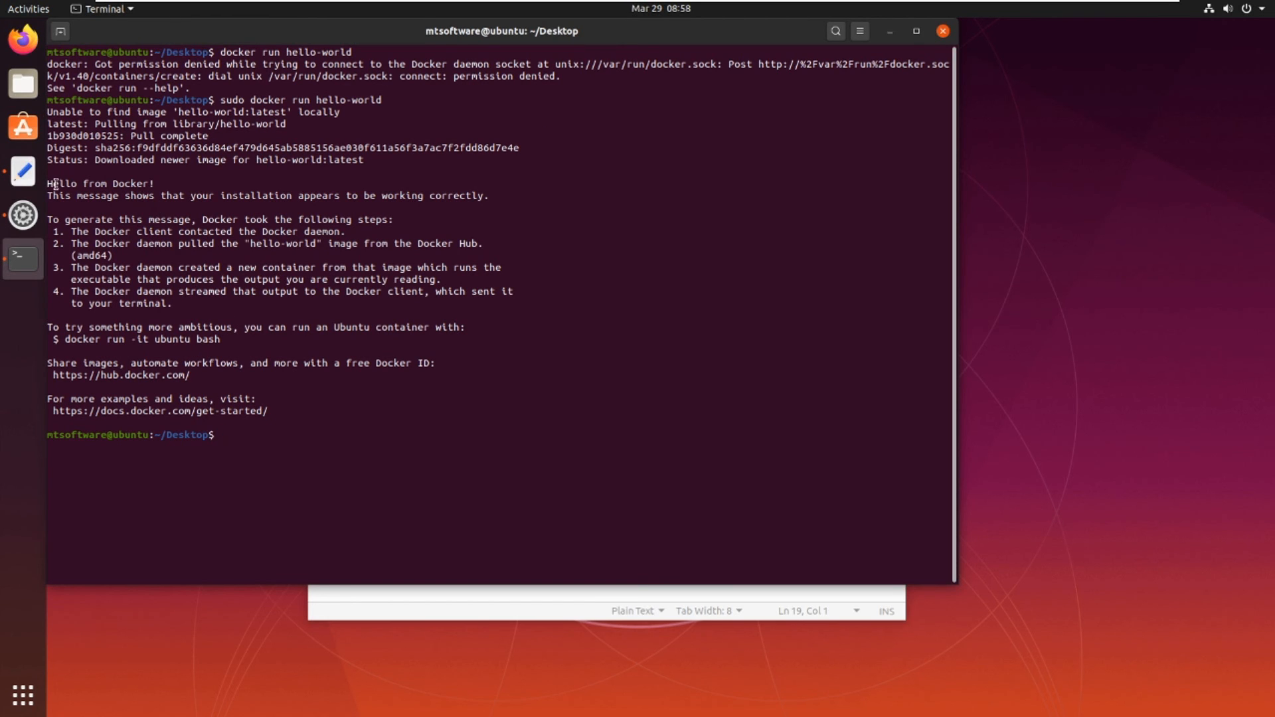